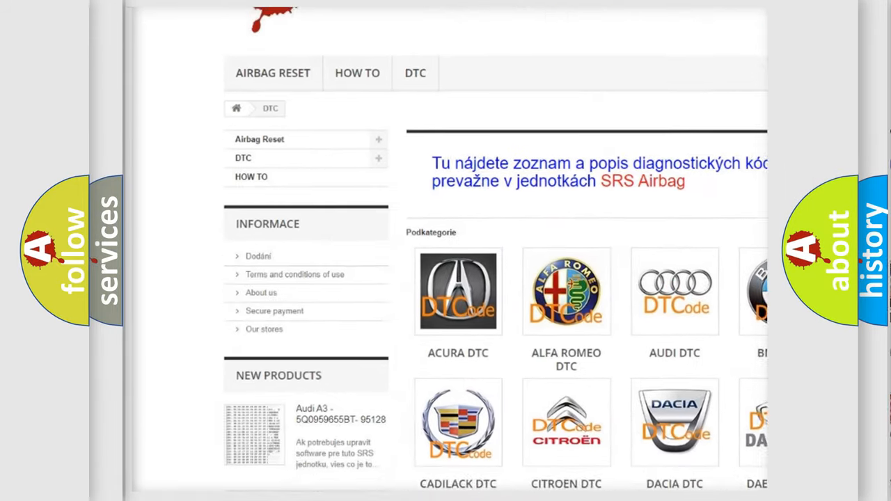
scroll("down", 3)
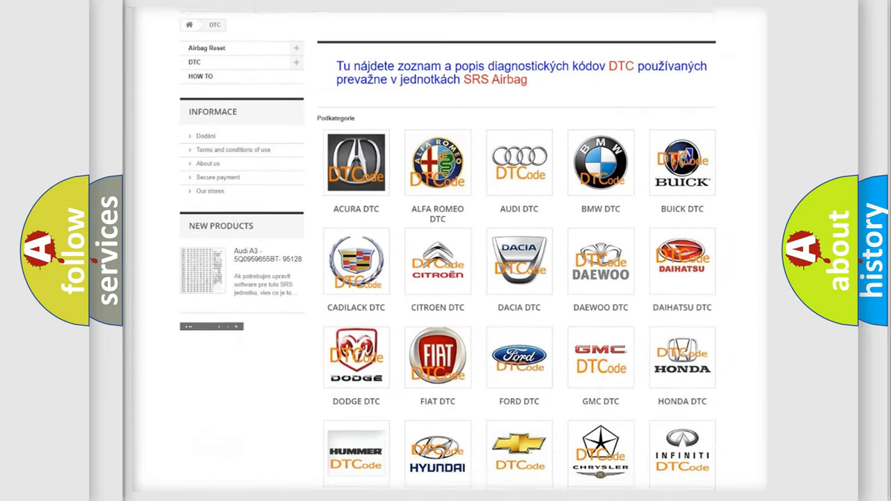
scroll("down", 3)
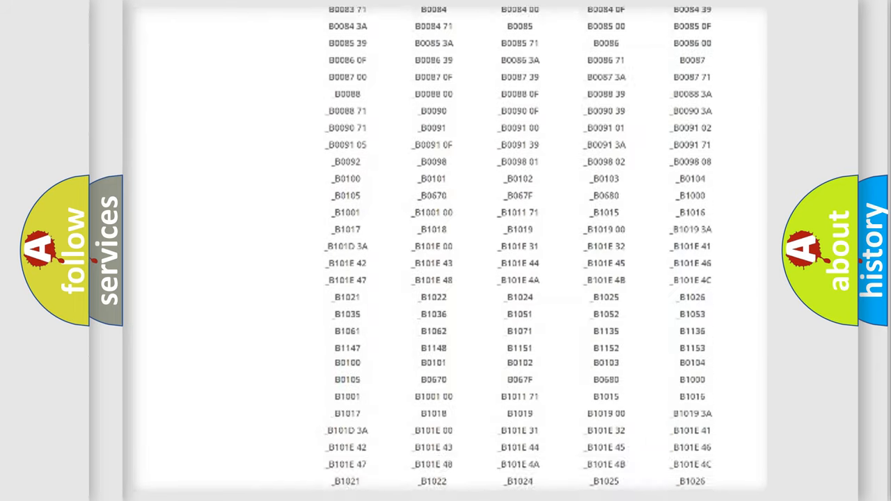
scroll("down", 3)
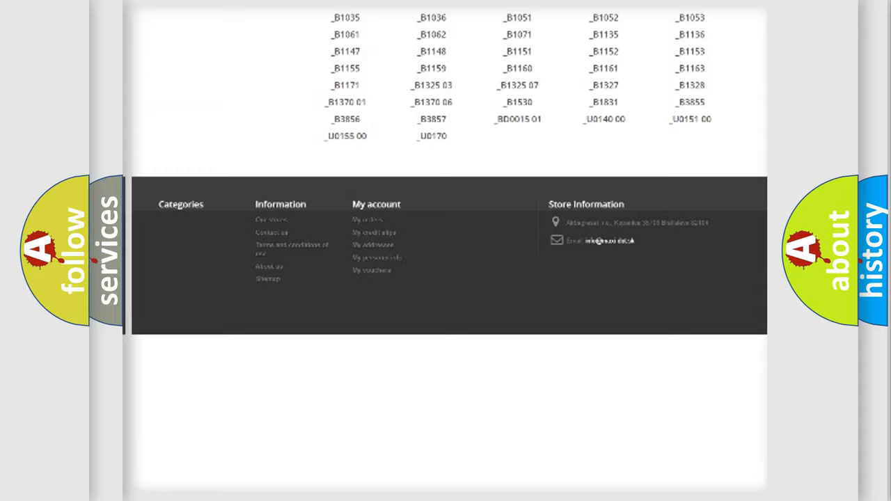